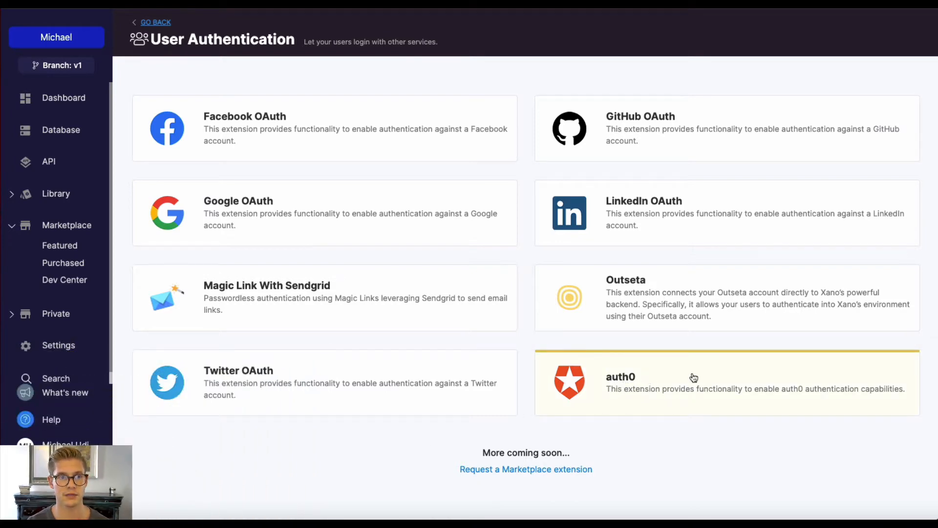
mouse_move(679, 383)
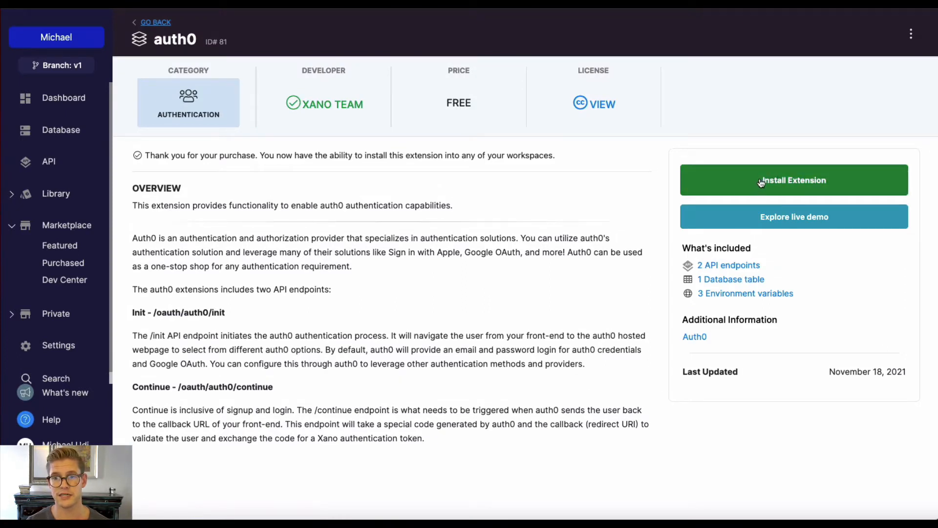
Step: Install the auth0 extension from the Marketplace into the workspace
left_click(793, 180)
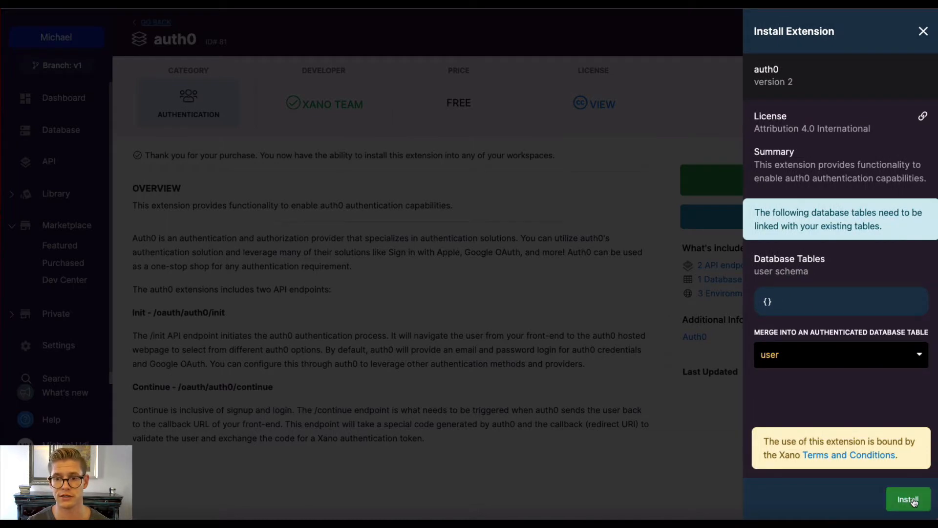
left_click(907, 500)
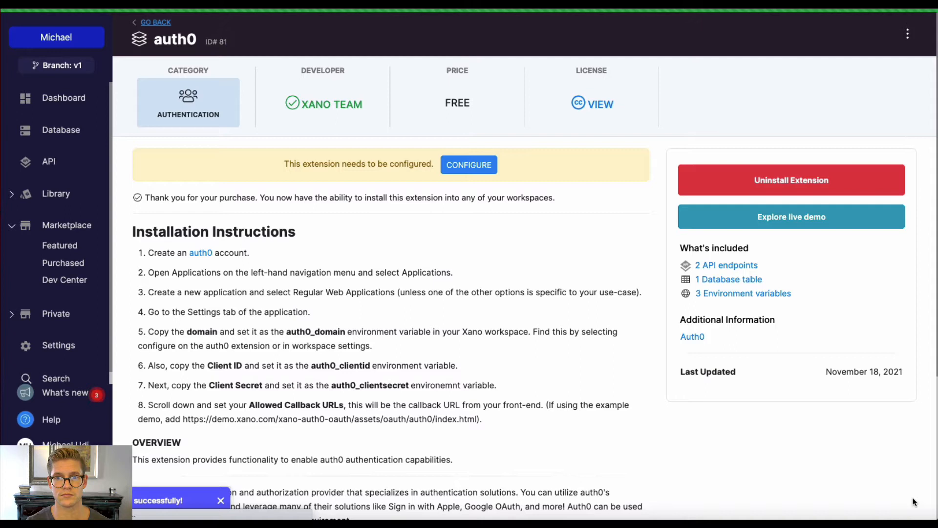
Step: View the extension's empty auth0_domain, auth0_clientid and auth0_clientsecret variables, then go to Auth0
scroll("down", 3)
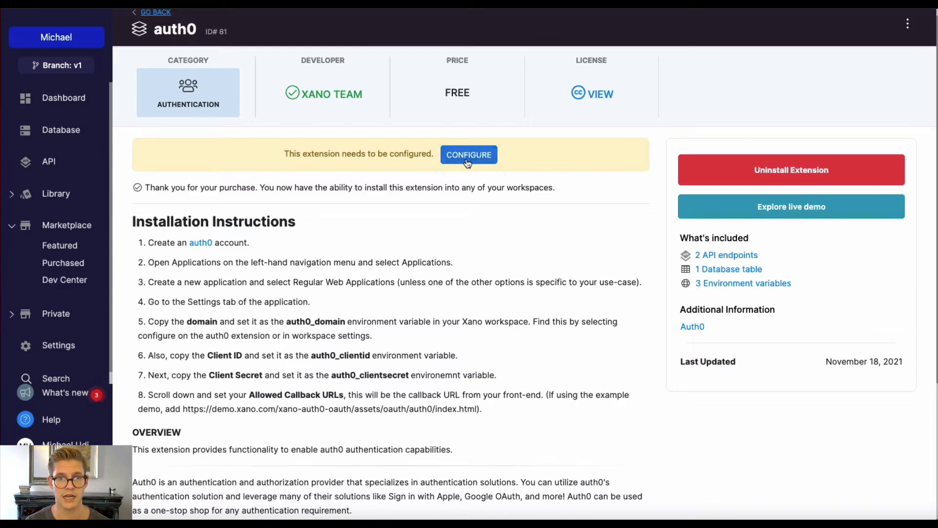
left_click(468, 154)
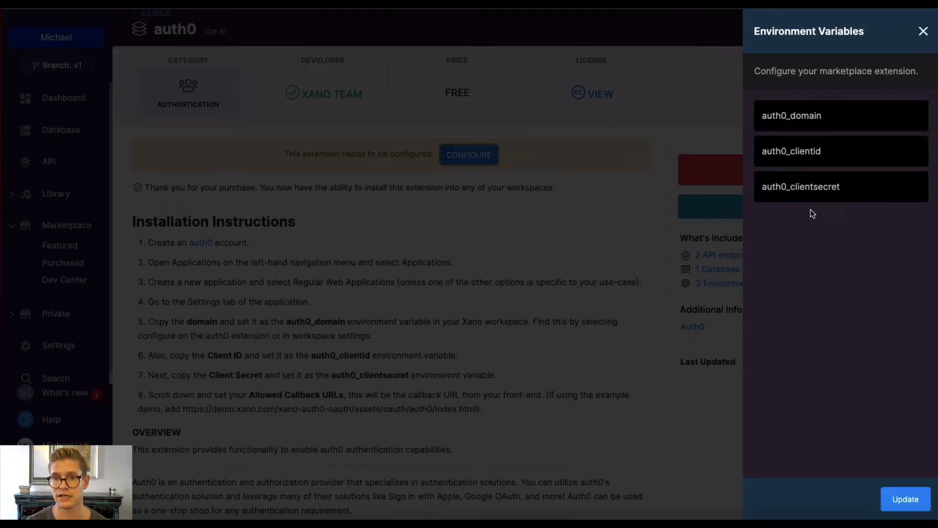
mouse_move(550, 310)
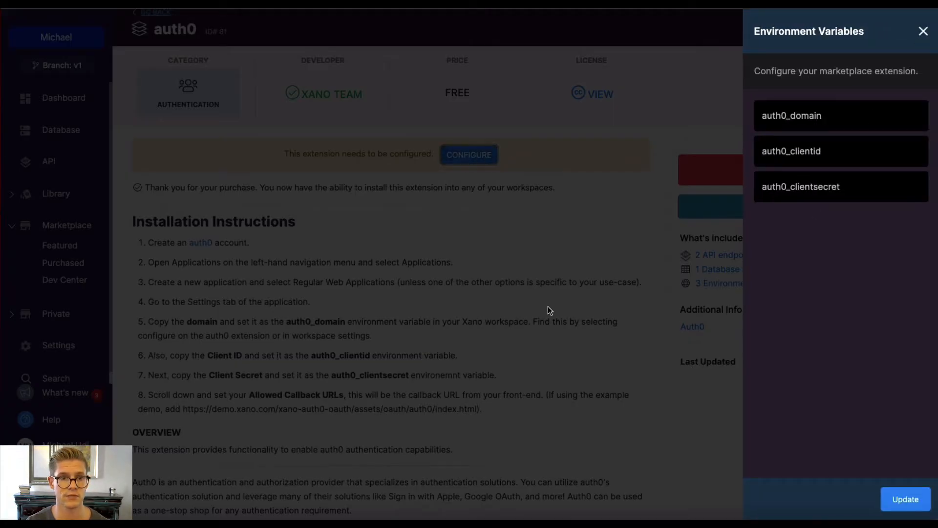
left_click(923, 31)
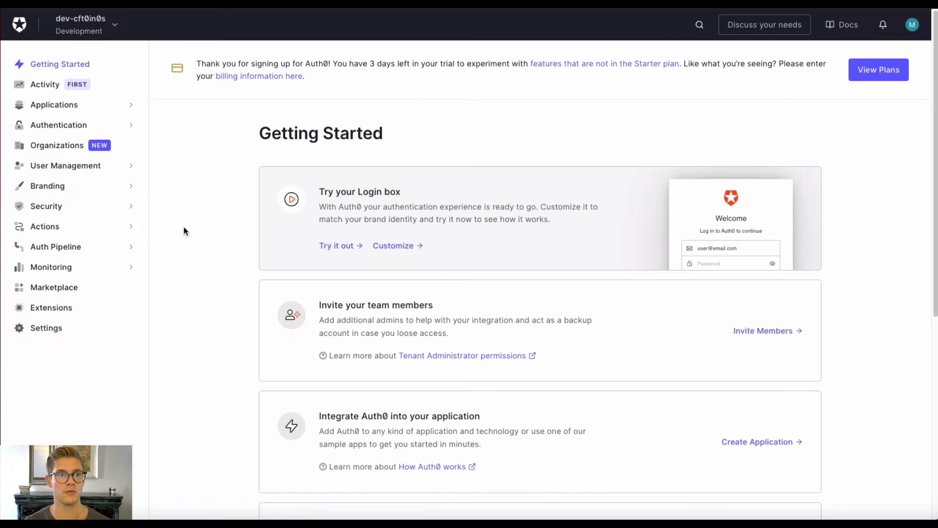
mouse_move(210, 228)
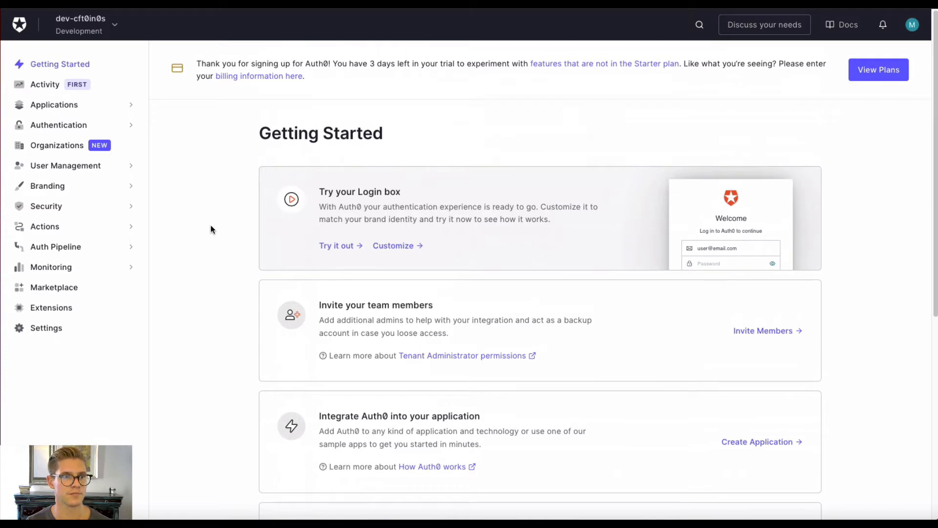
mouse_move(134, 111)
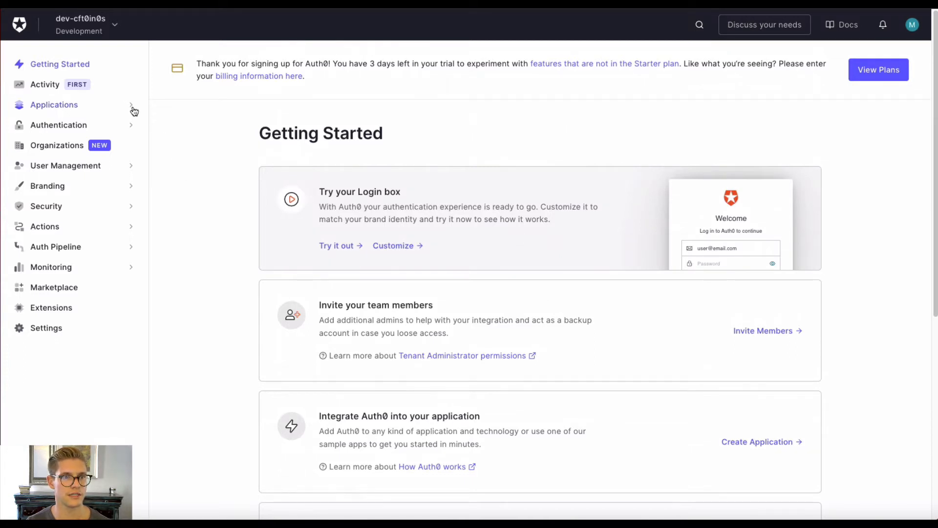
Step: Navigate to the Applications list of the Auth0 development tenant
left_click(53, 105)
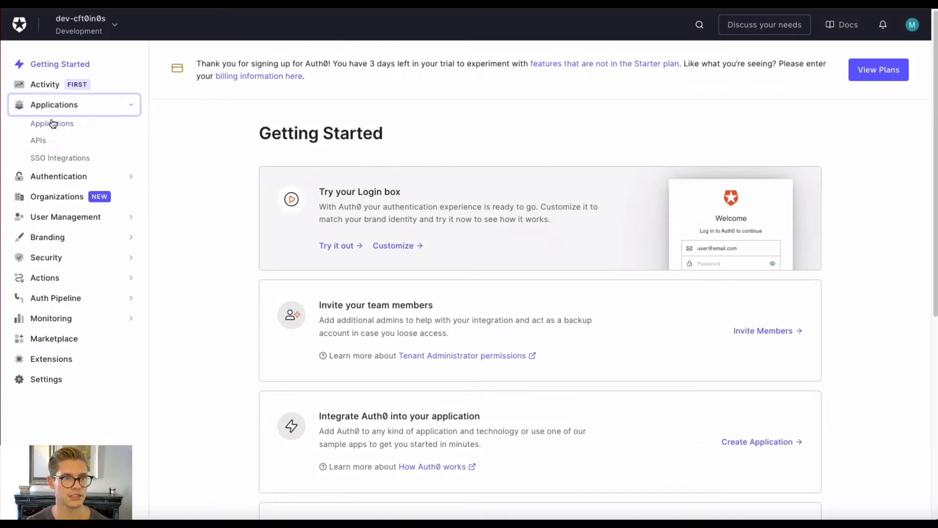
mouse_move(52, 123)
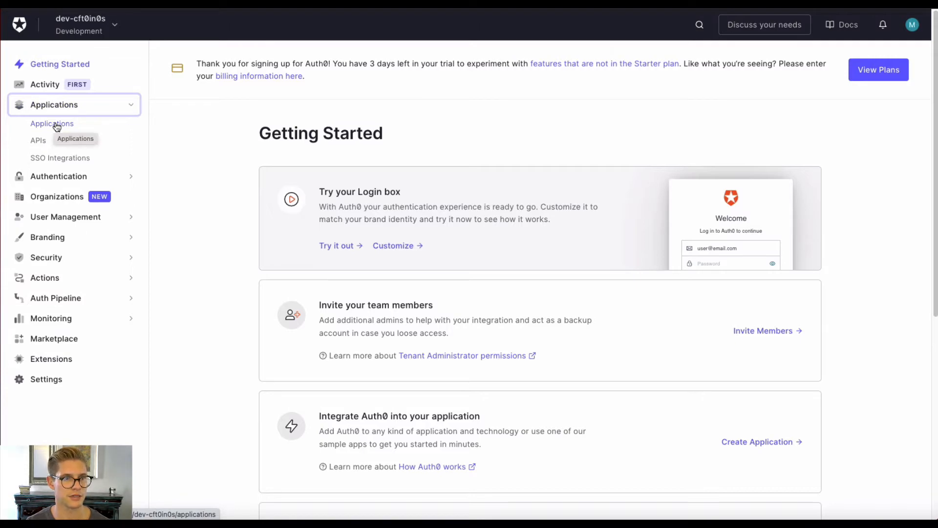
left_click(52, 123)
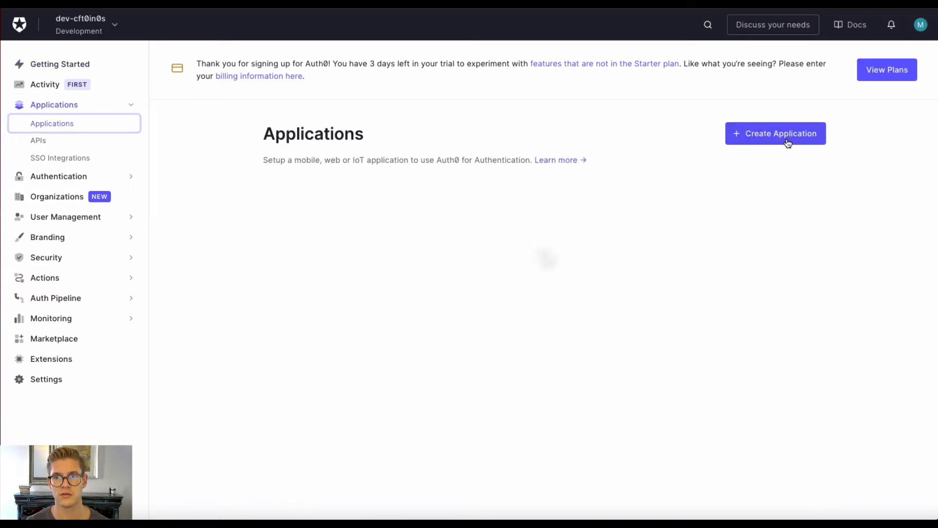
Step: Create a new Regular Web Application named Demo-video
left_click(775, 132)
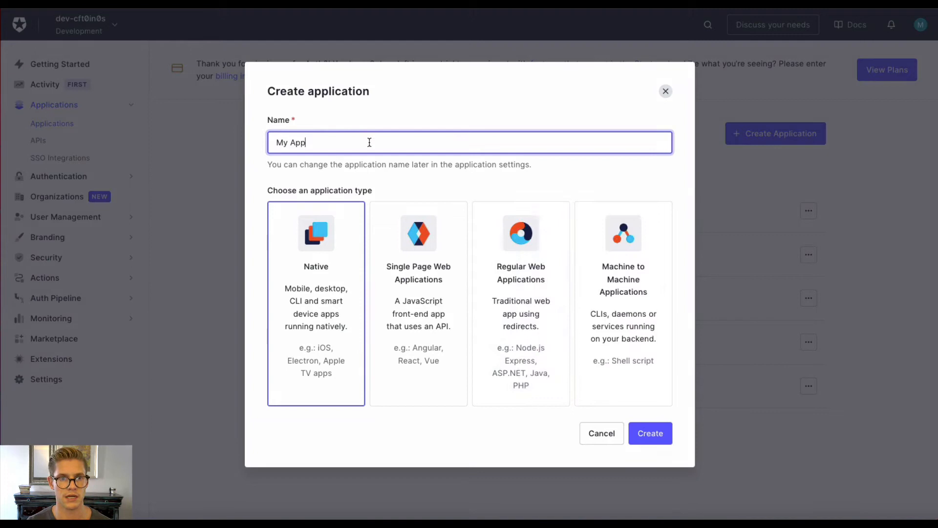
type("Demo-video")
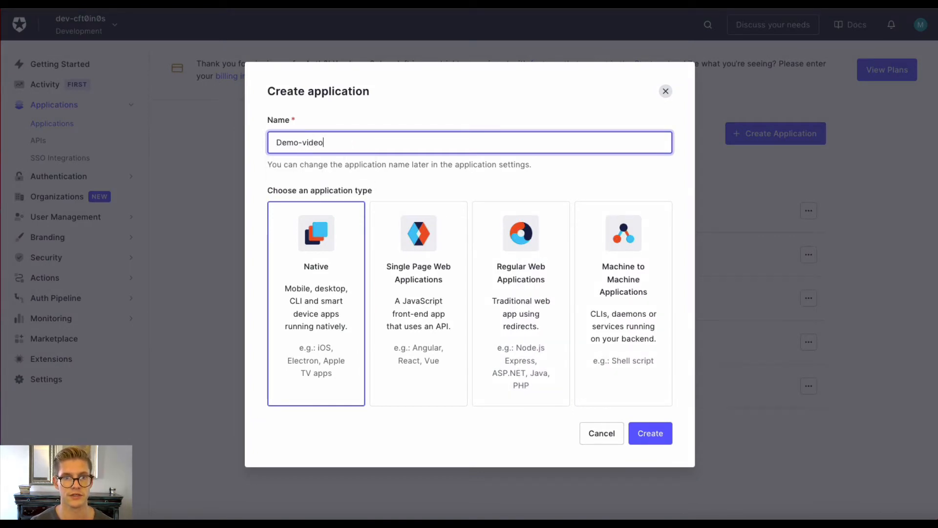
mouse_move(265, 236)
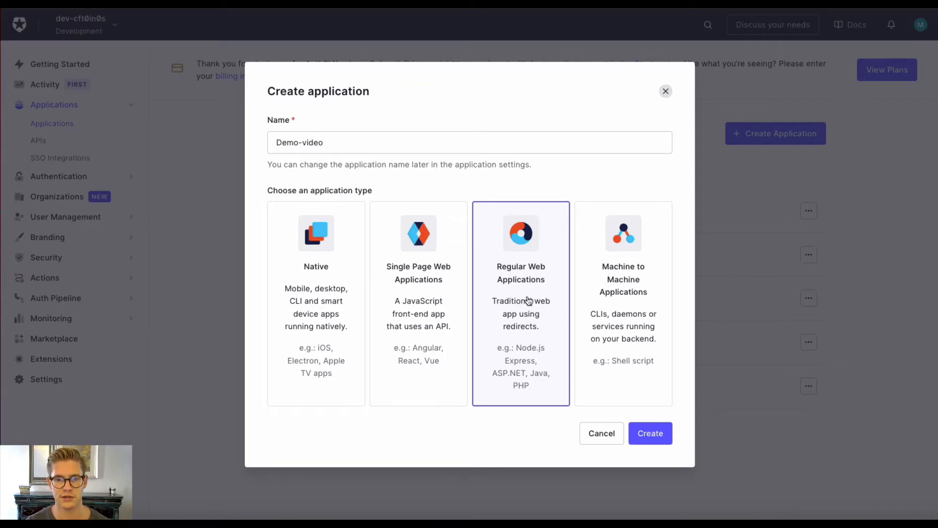
mouse_move(522, 353)
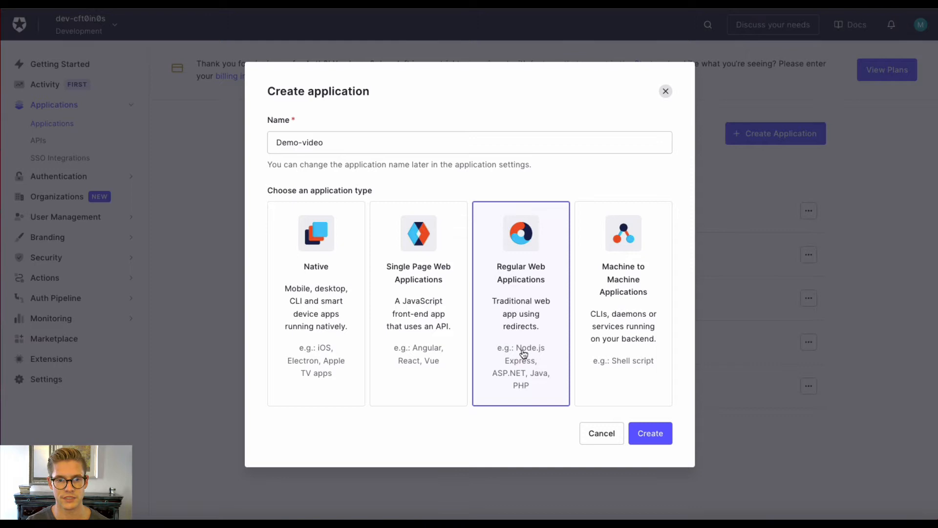
mouse_move(521, 319)
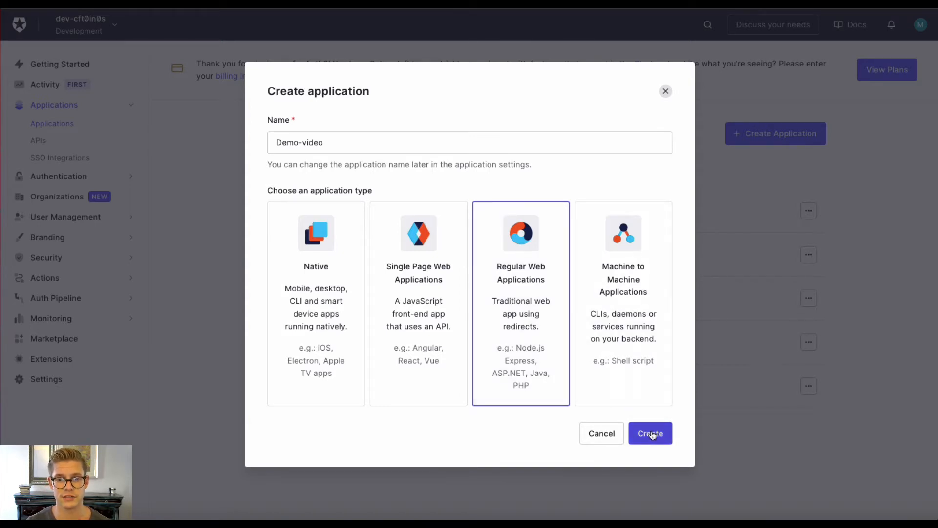
left_click(650, 433)
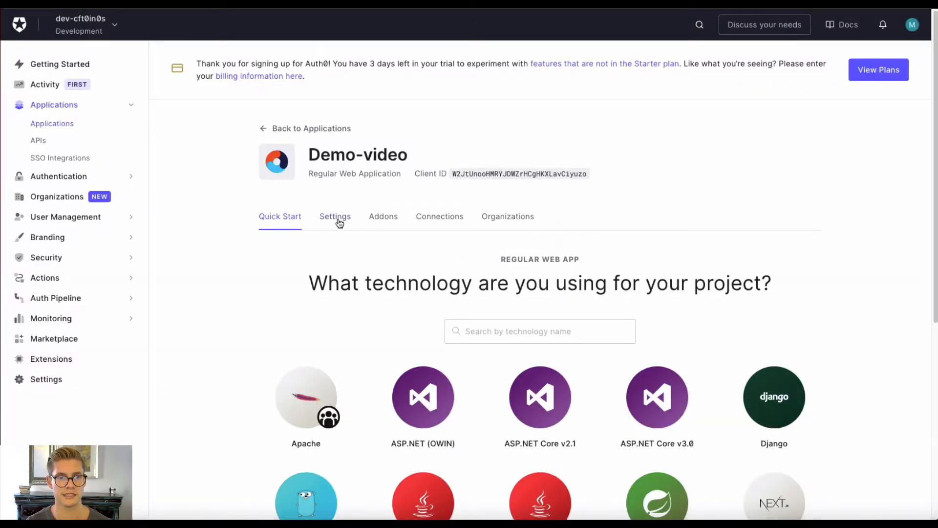
Step: View Demo-video's Basic Information: domain, client ID and client secret
left_click(336, 216)
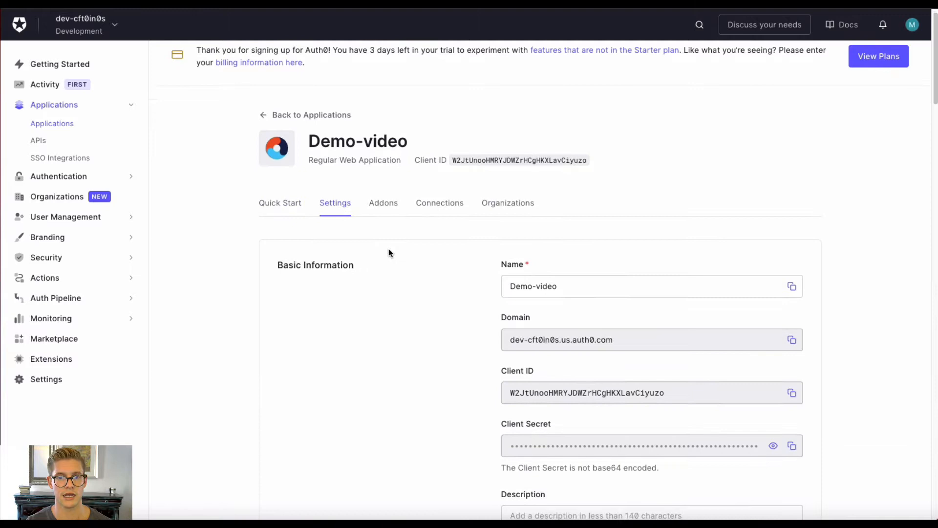
scroll("down", 3)
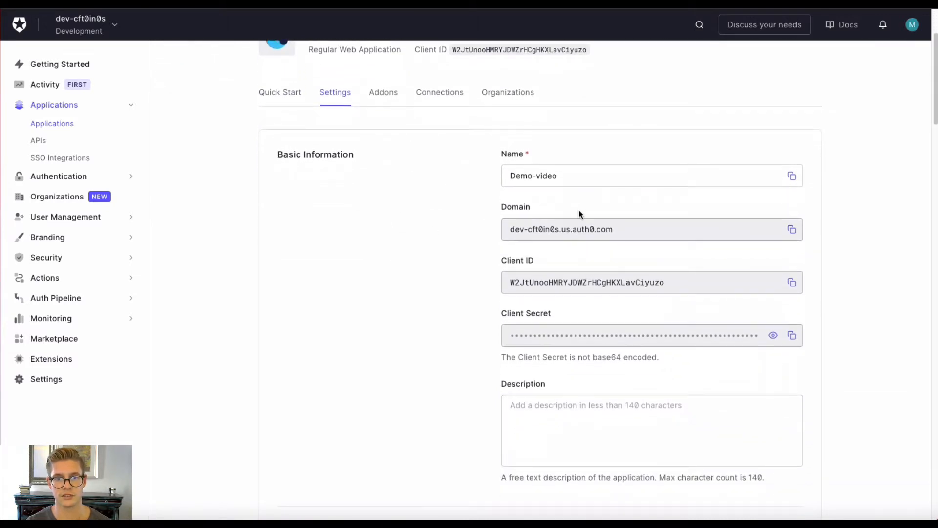
mouse_move(420, 302)
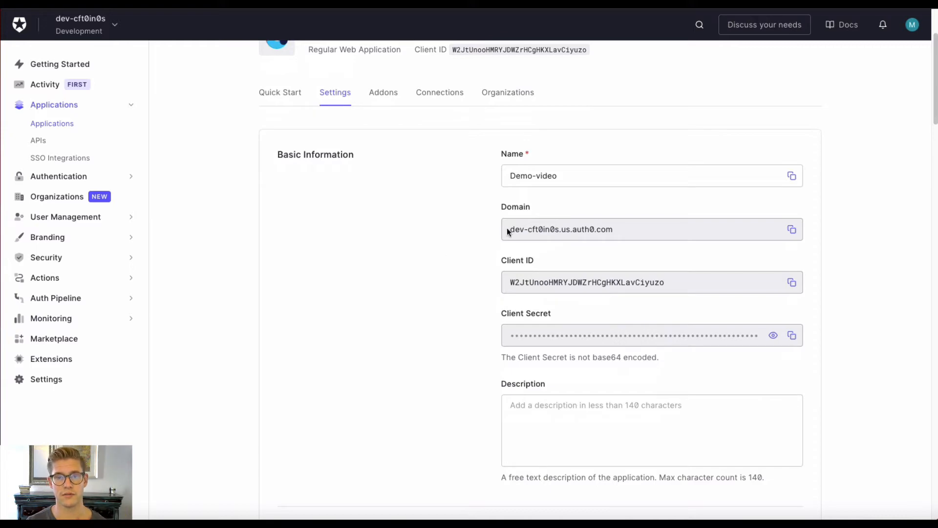
mouse_move(527, 76)
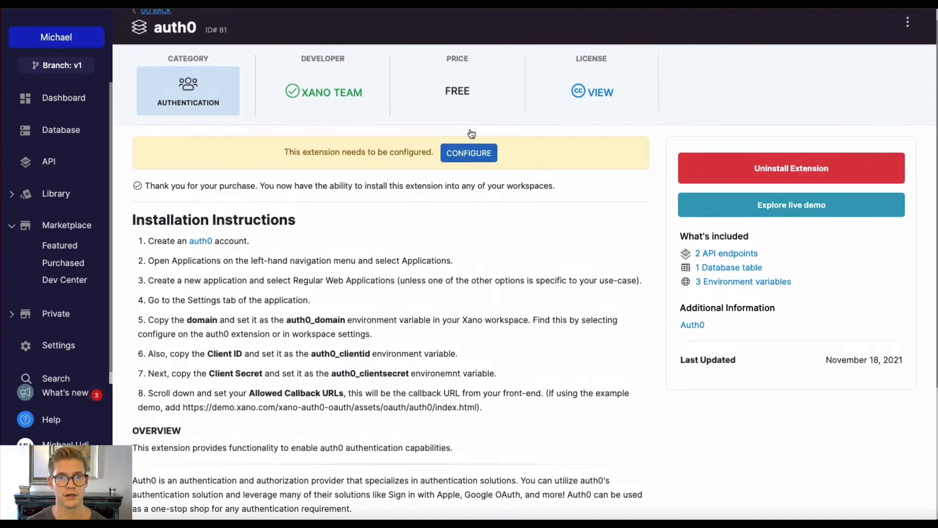
Step: Fill the extension variables with domain dev-cft0in0s.us.auth0.com, client ID and client secret, and update
left_click(468, 152)
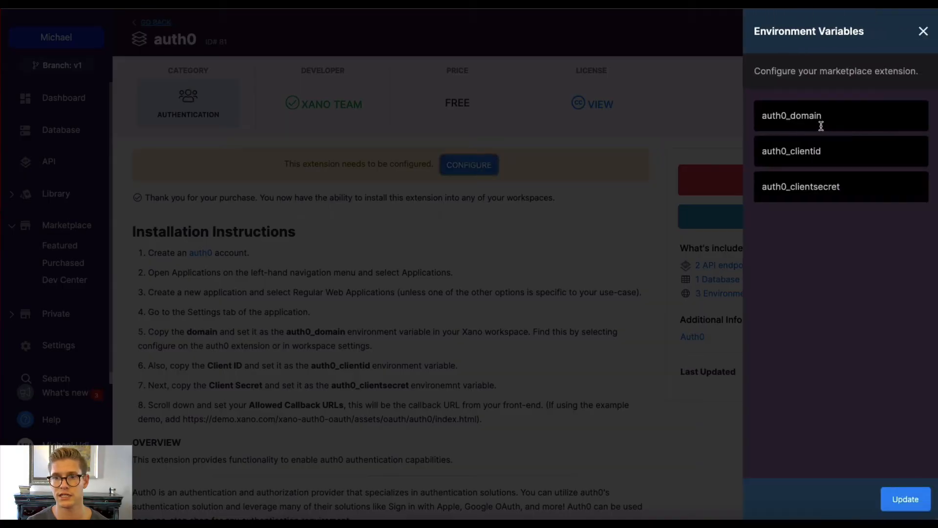
type("dev-cft0in0s.us.auth0.com")
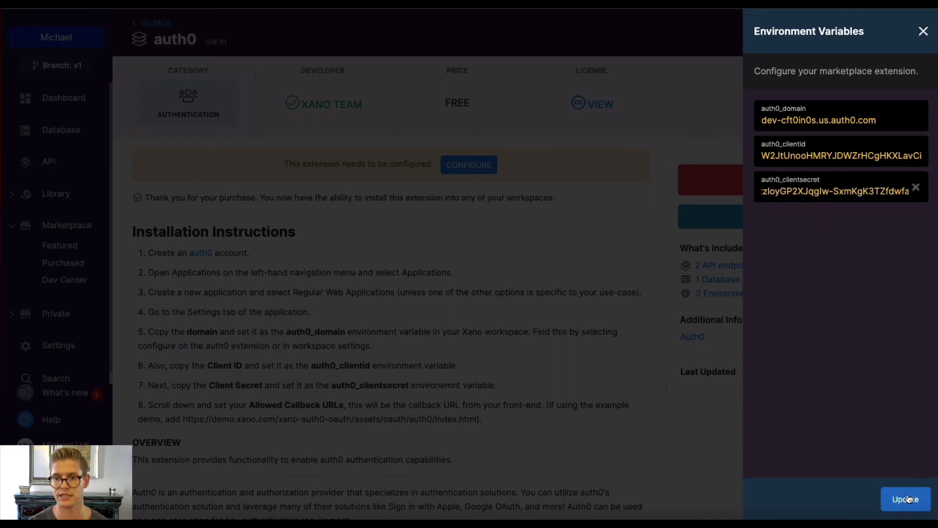
left_click(905, 500)
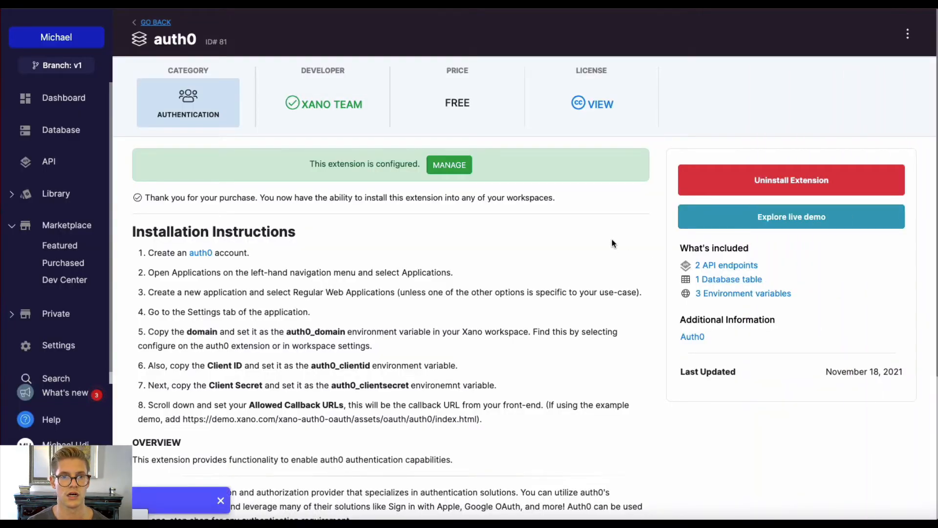
scroll("down", 3)
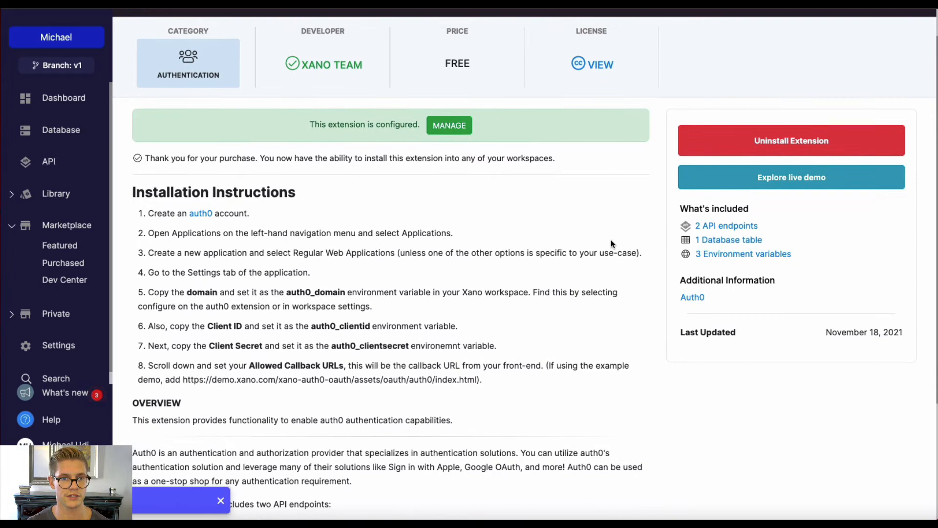
scroll("down", 3)
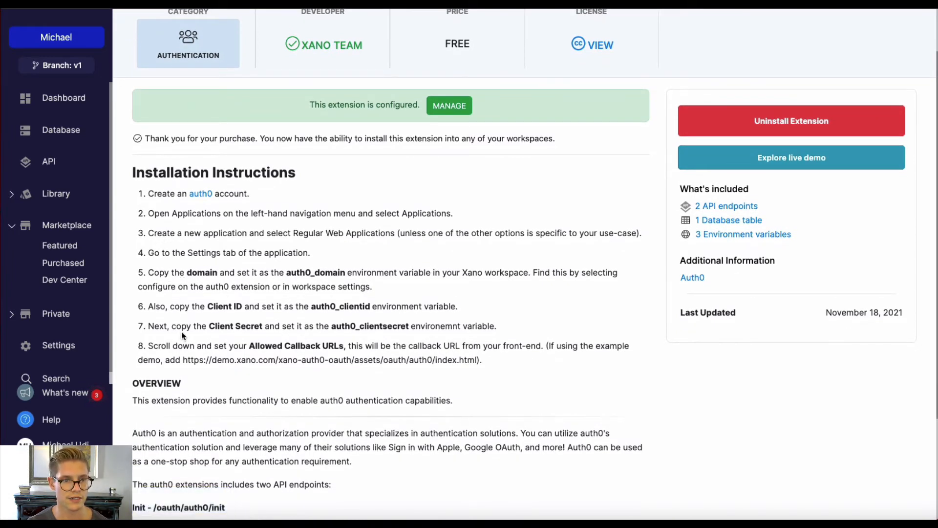
scroll("down", 3)
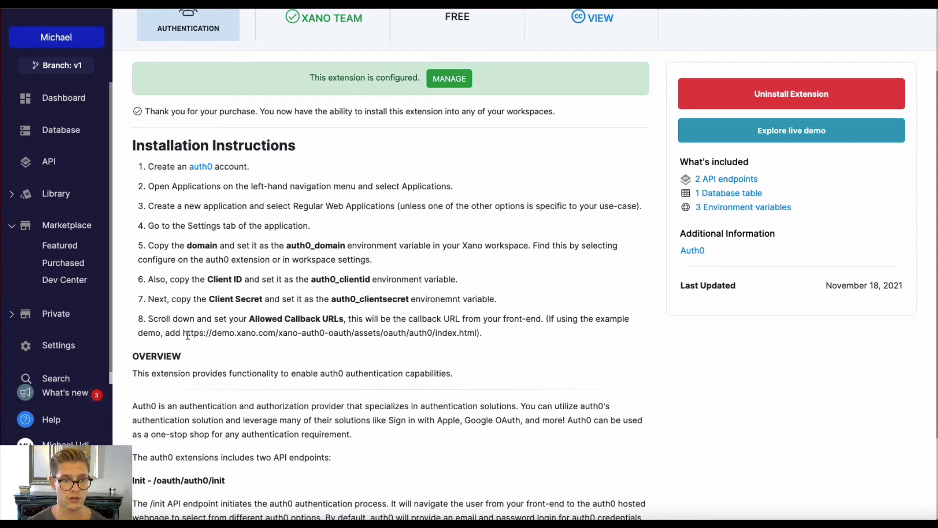
left_click_drag(183, 333, 457, 333)
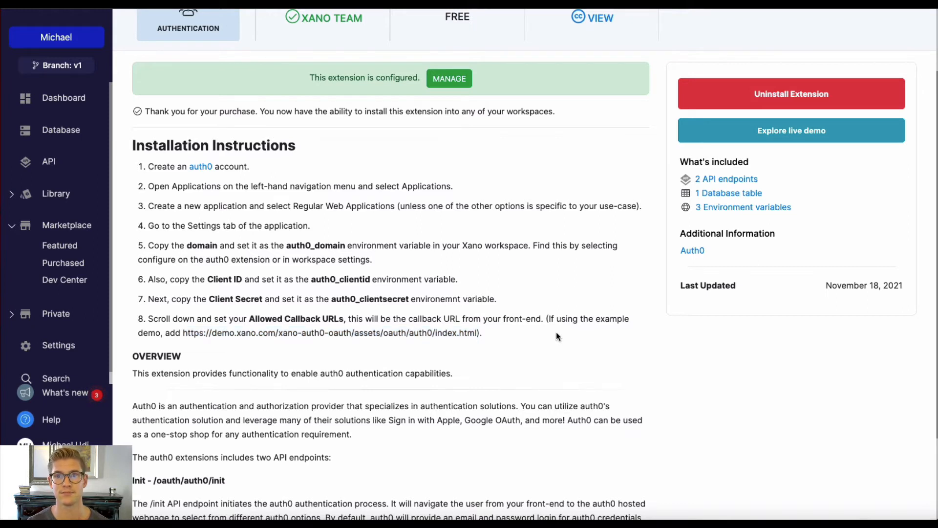
mouse_move(657, 34)
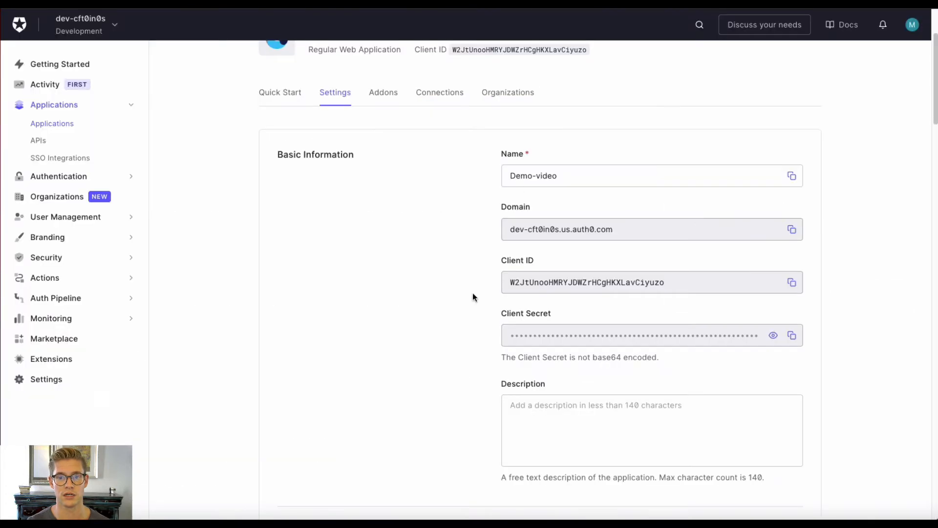
Step: Save the Demo-video application's settings with the Allowed Callback URLs filled in
scroll("down", 3)
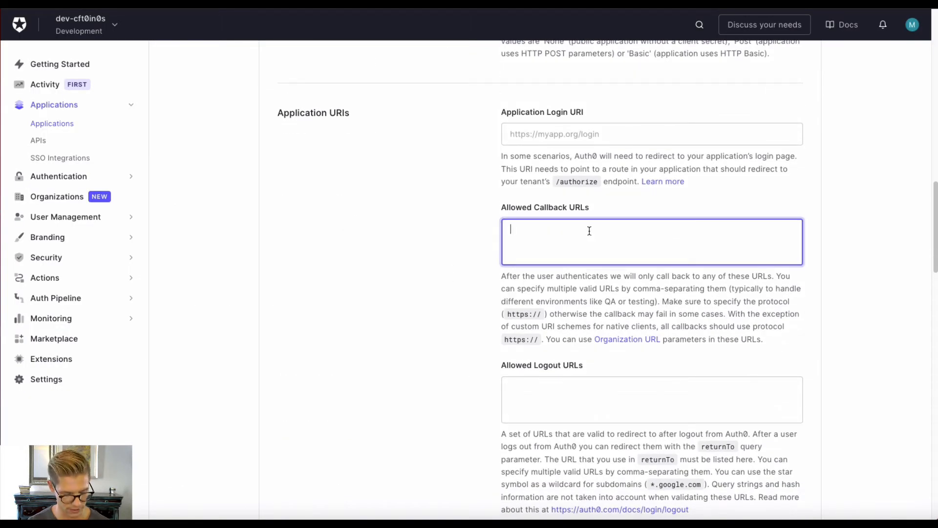
scroll("down", 3)
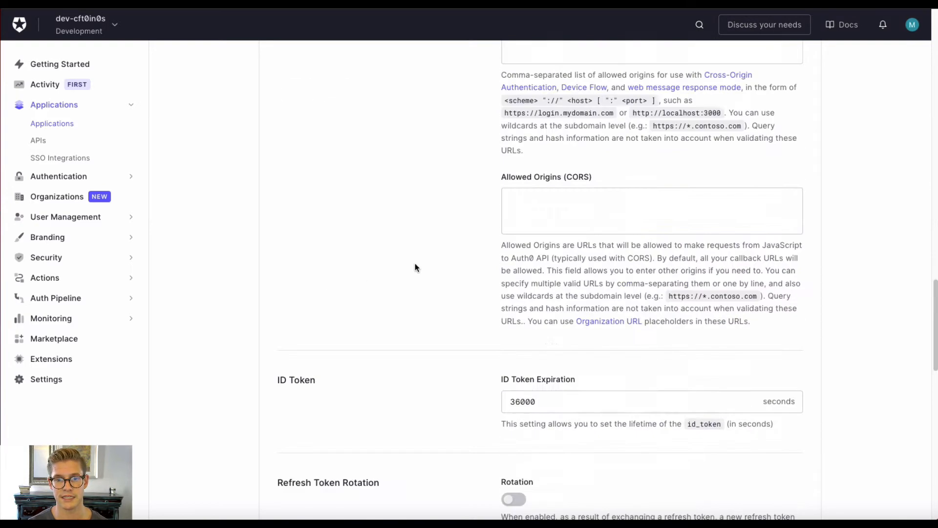
scroll("down", 3)
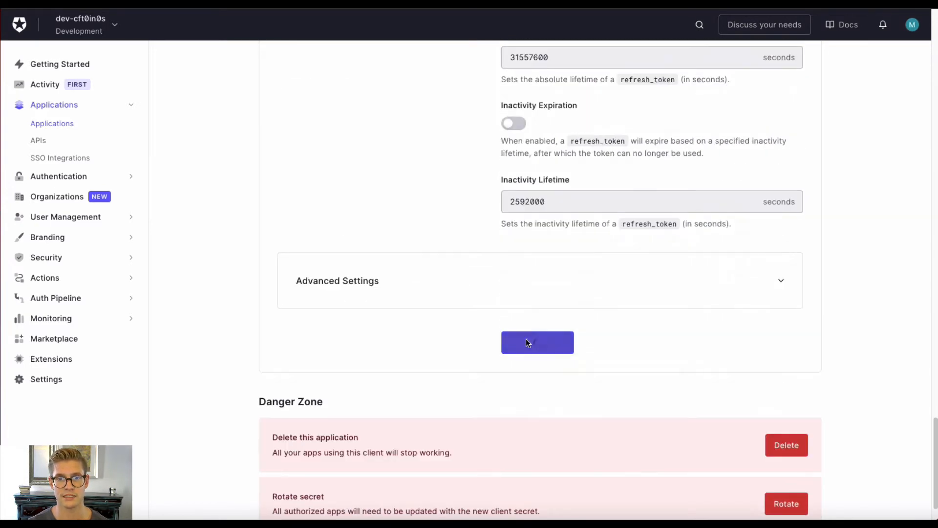
left_click(537, 342)
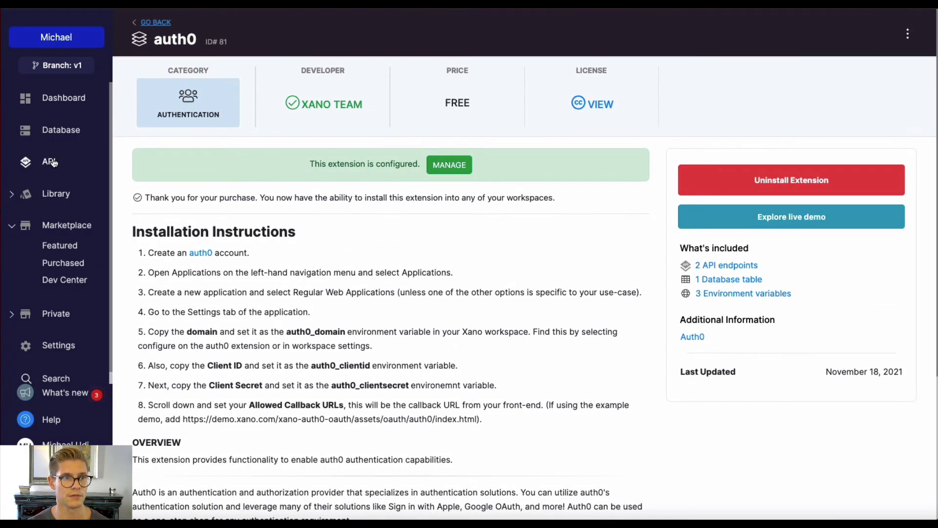
Step: Inspect the /oauth/auth0/init endpoint of the auth0-oauth API group and return to its list
left_click(49, 161)
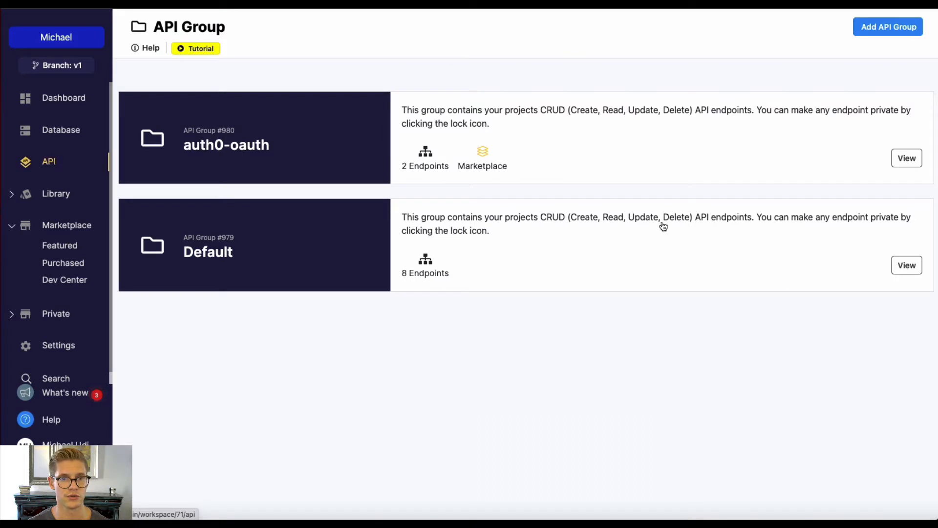
left_click(906, 158)
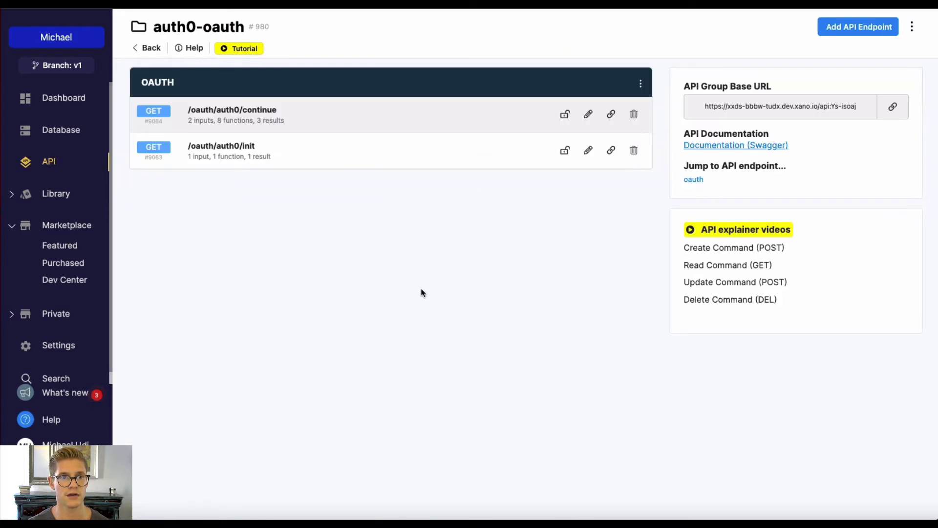
mouse_move(268, 177)
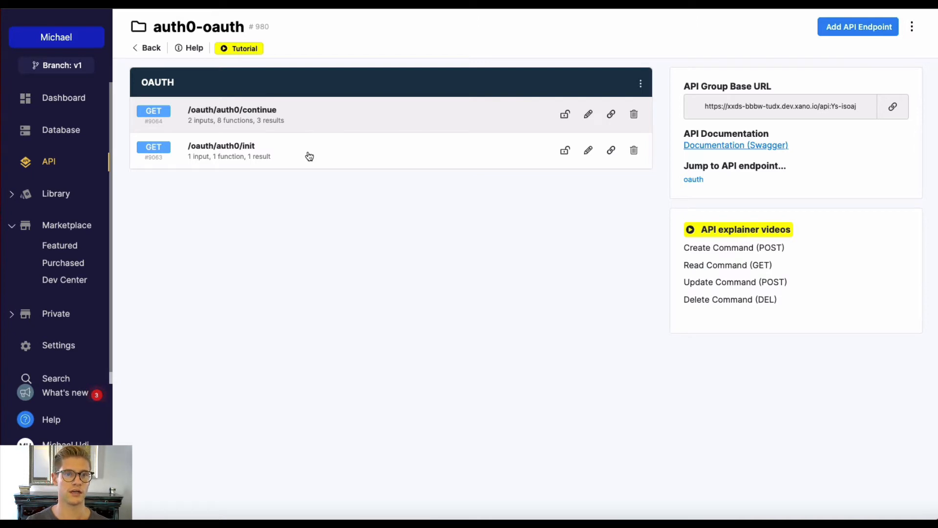
left_click(222, 150)
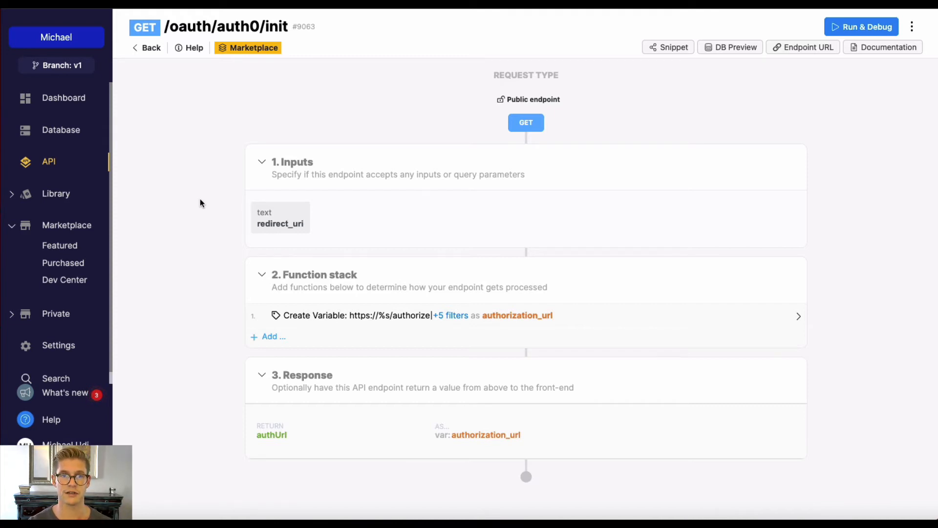
mouse_move(236, 109)
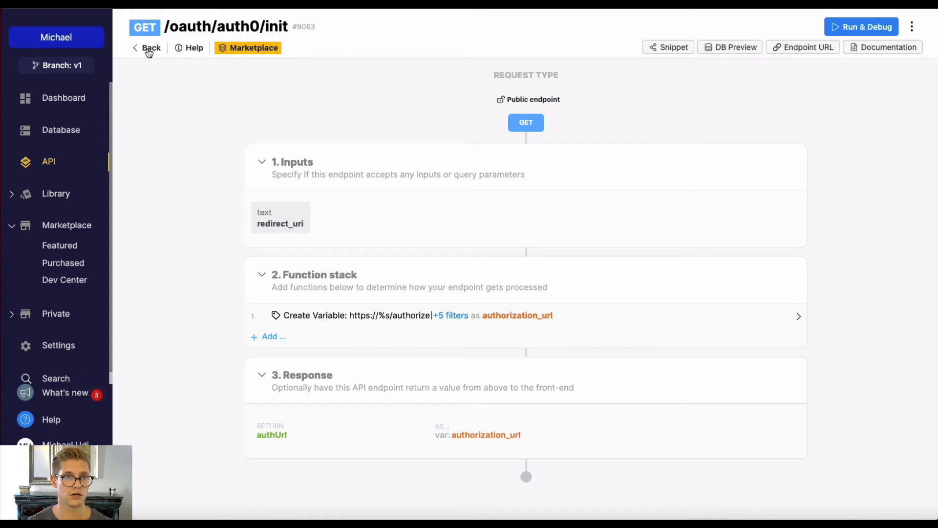
left_click(147, 47)
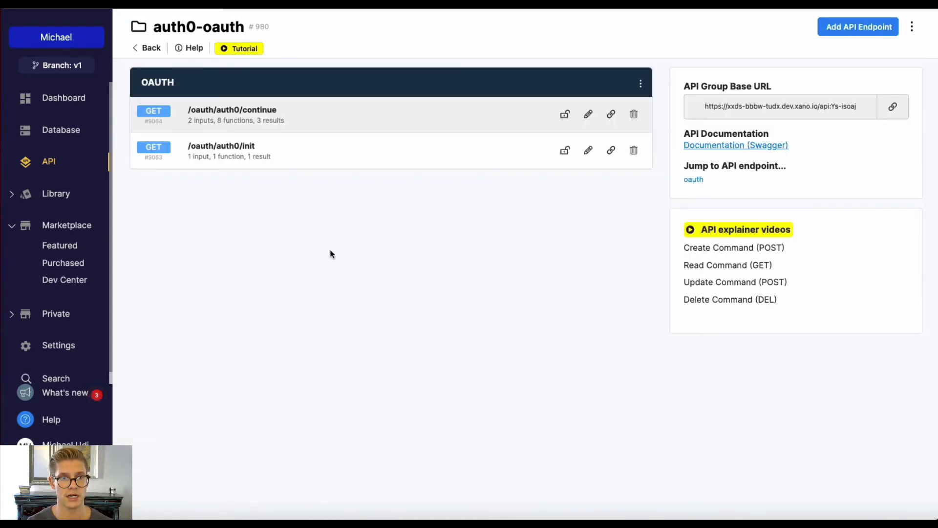
mouse_move(343, 247)
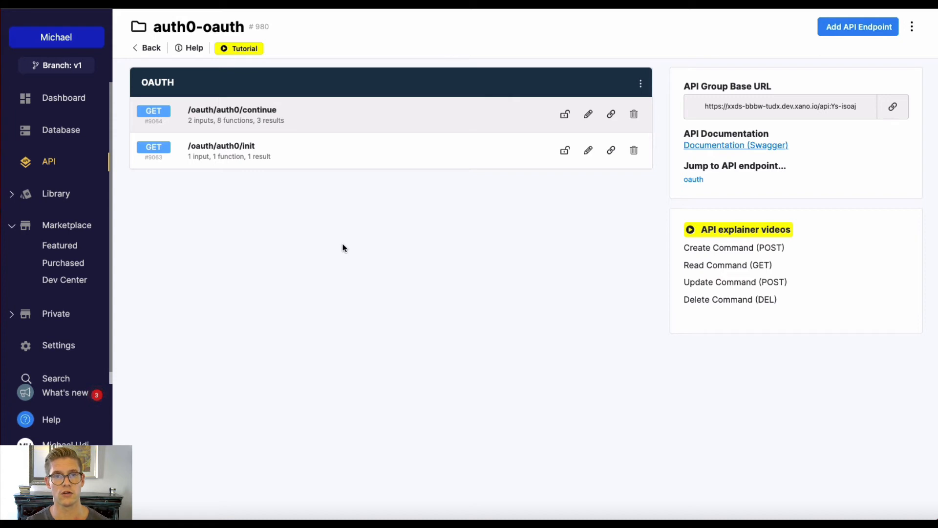
mouse_move(359, 119)
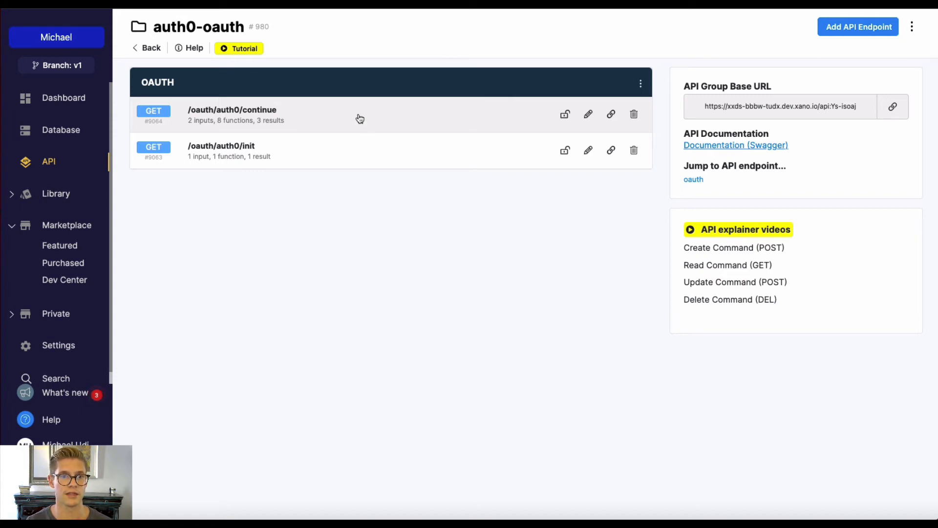
left_click(233, 114)
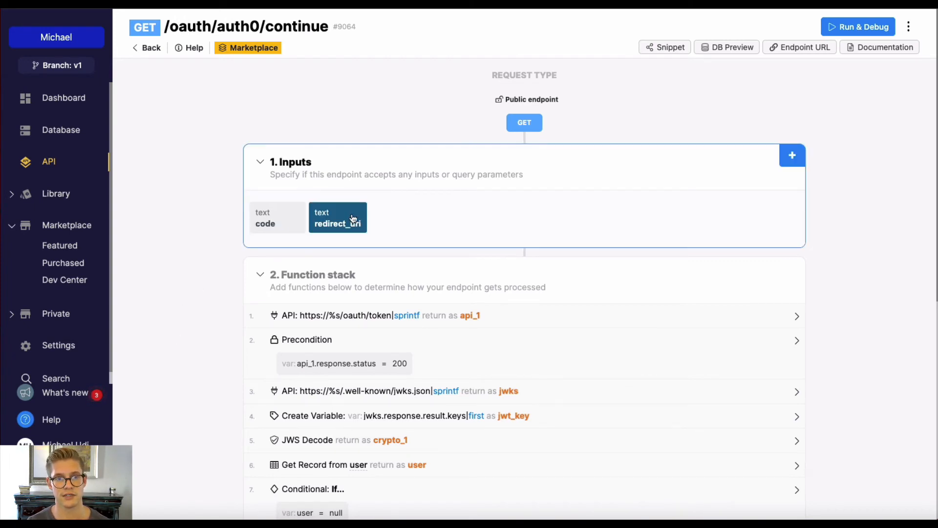
scroll("down", 3)
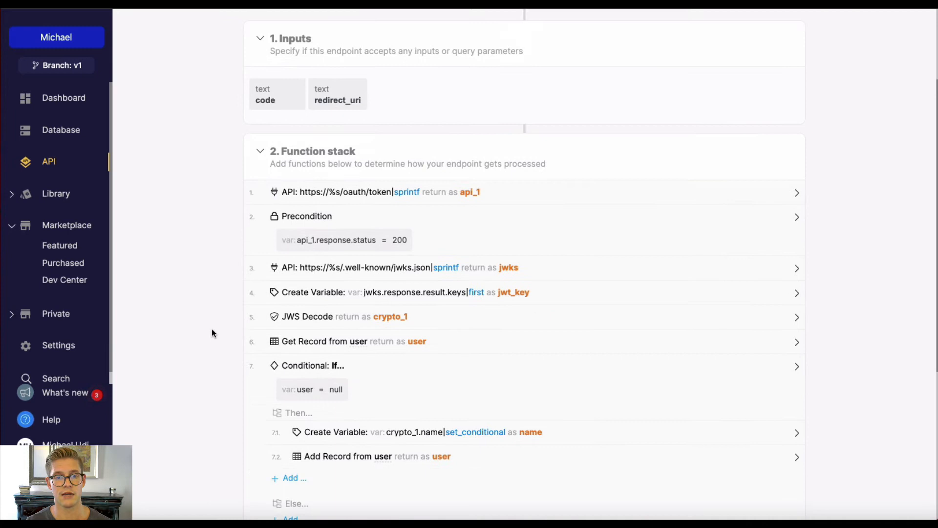
scroll("down", 3)
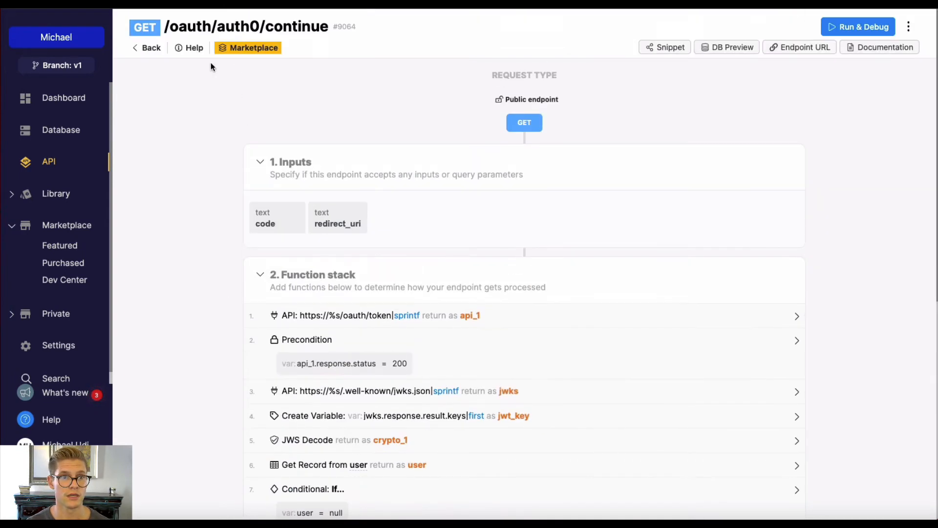
left_click(145, 48)
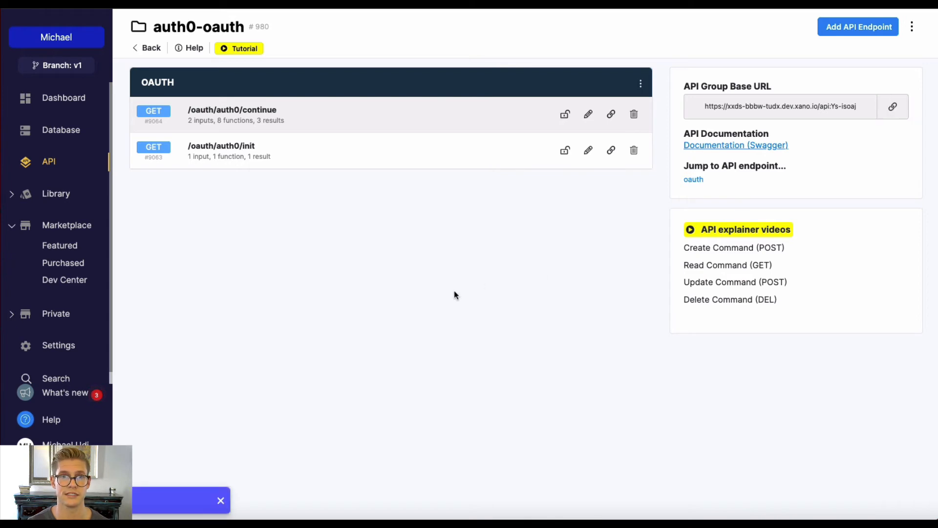
mouse_move(317, 271)
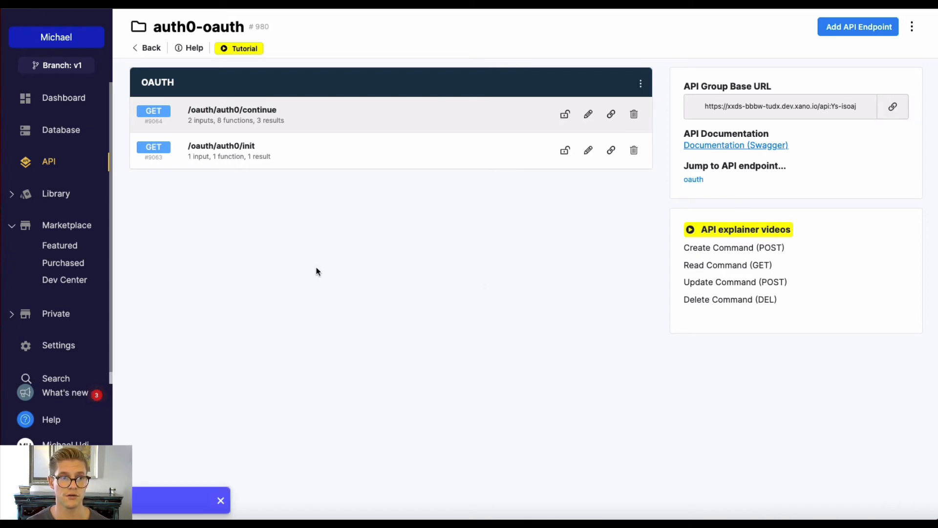
mouse_move(59, 246)
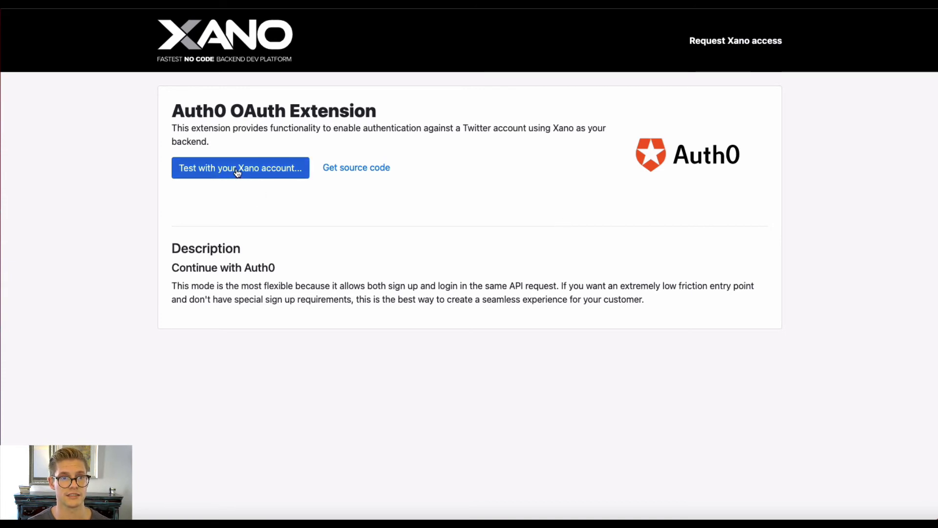
left_click(240, 168)
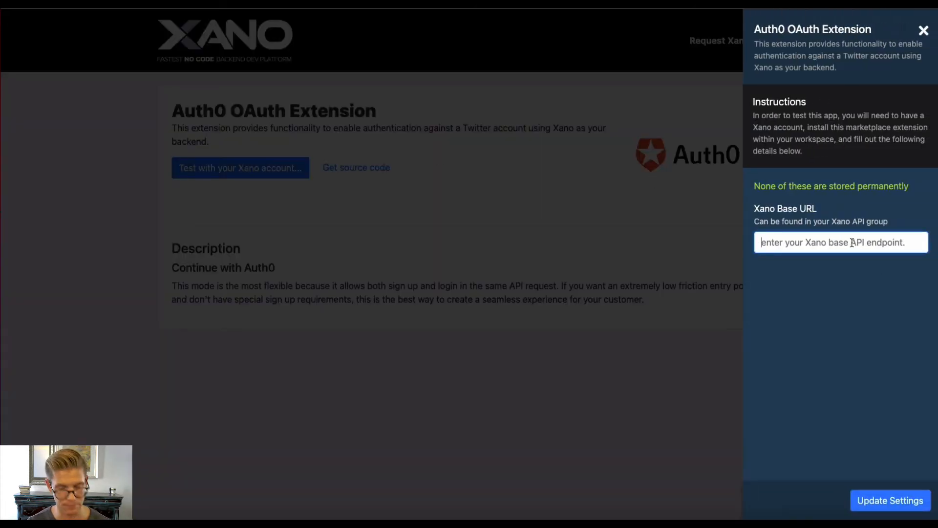
type("https://xxds-bbbw-tudx.dev.xano.io/api")
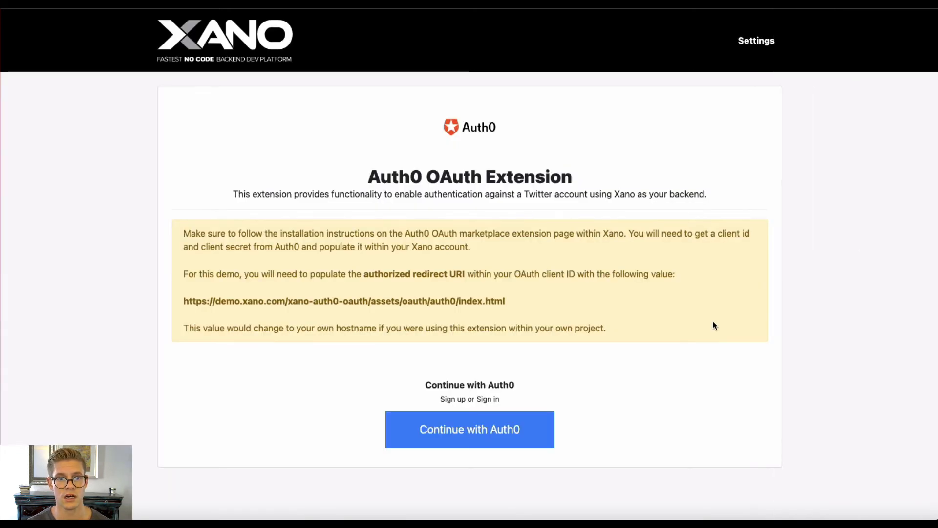
left_click_drag(341, 301, 504, 301)
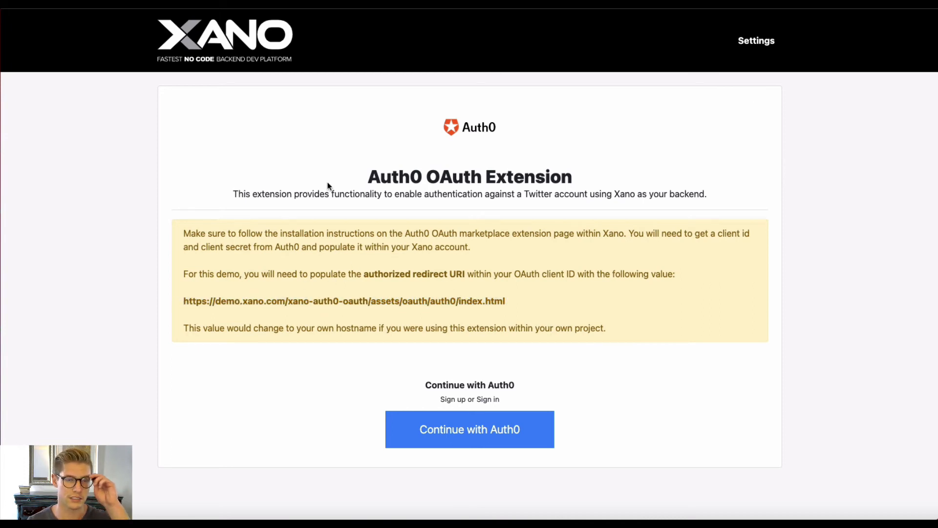
mouse_move(477, 381)
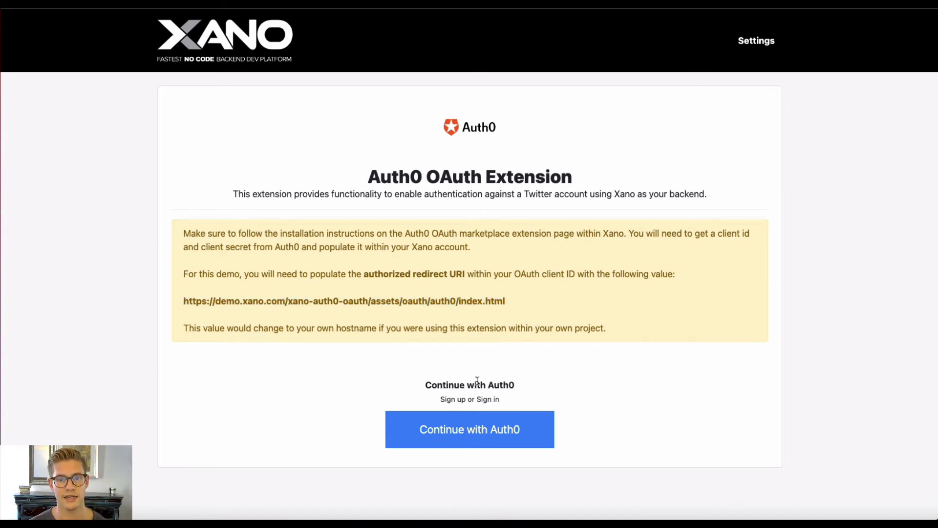
Step: Continue with Auth0 and enter the email address and password in the login popup
left_click(469, 430)
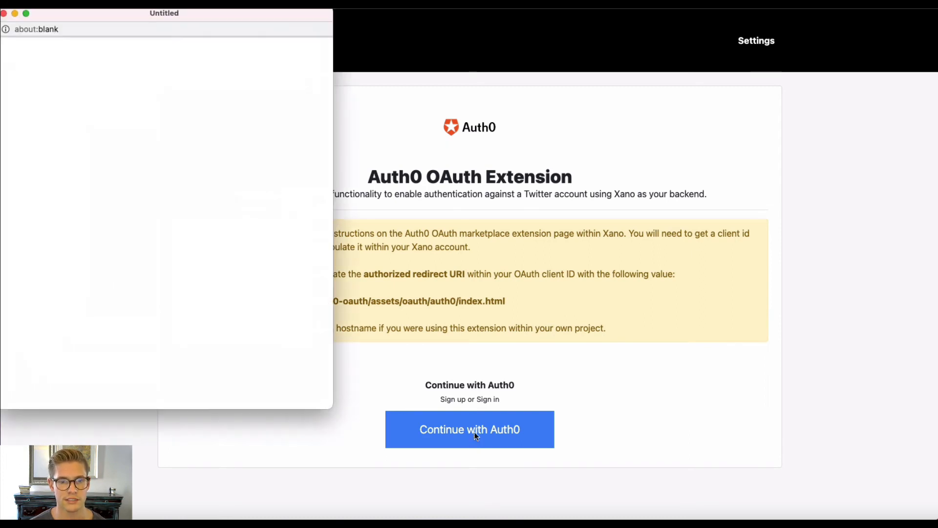
left_click(470, 429)
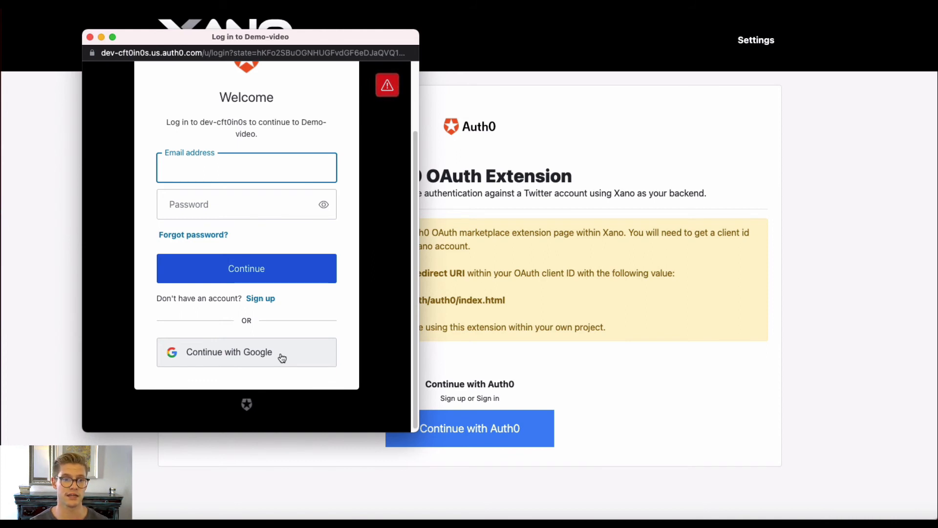
mouse_move(292, 357)
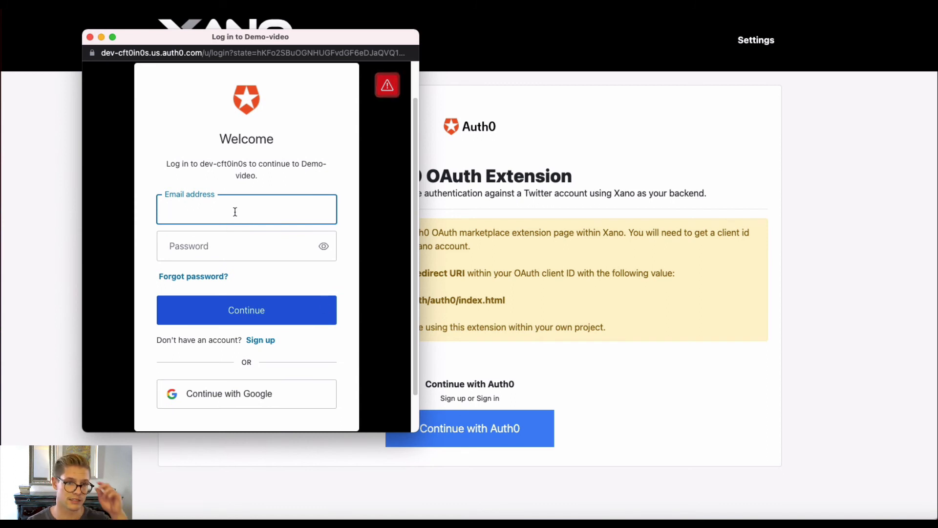
left_click(246, 310)
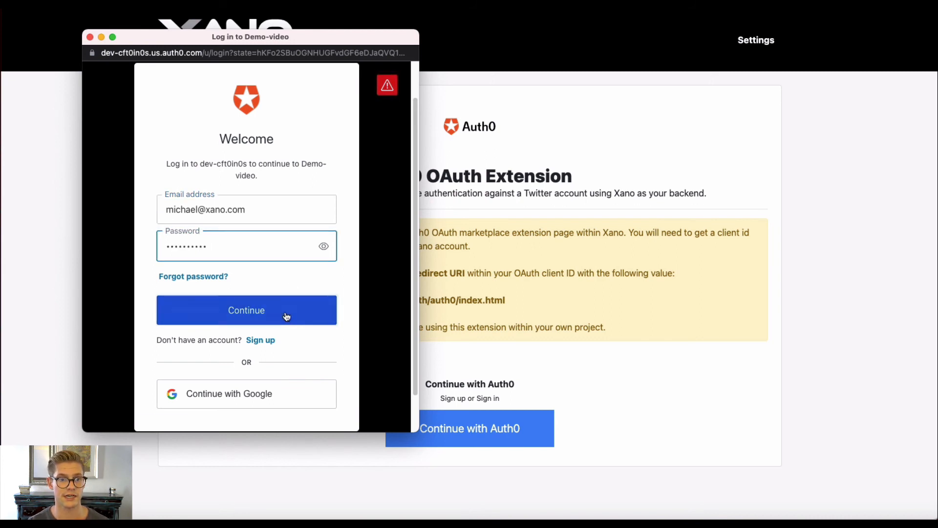
Step: Continue in the Auth0 popup so the demo confirms a successful Auth0 login with Xano backend
left_click(246, 310)
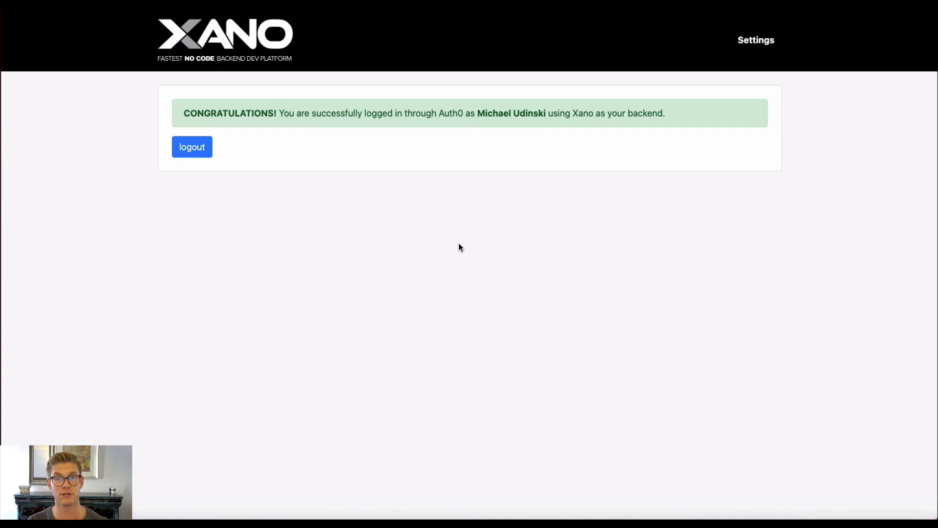
mouse_move(525, 218)
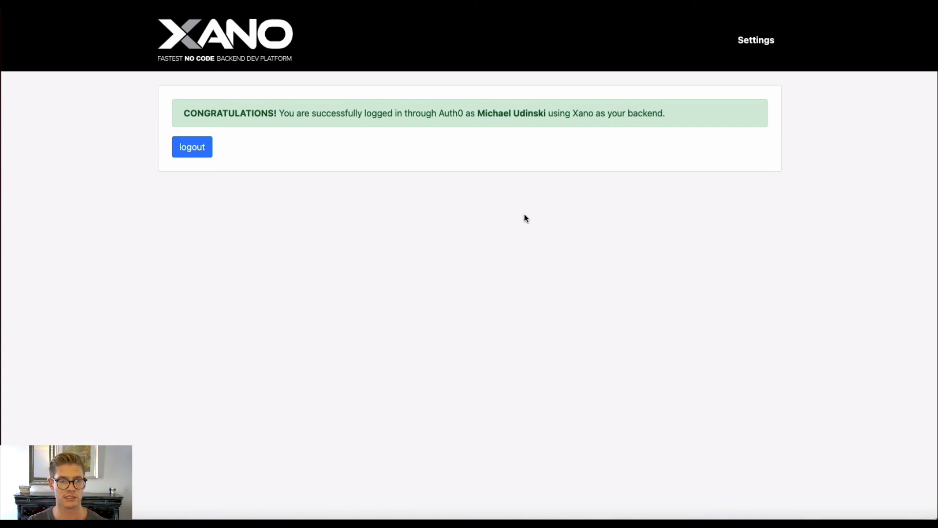
mouse_move(391, 175)
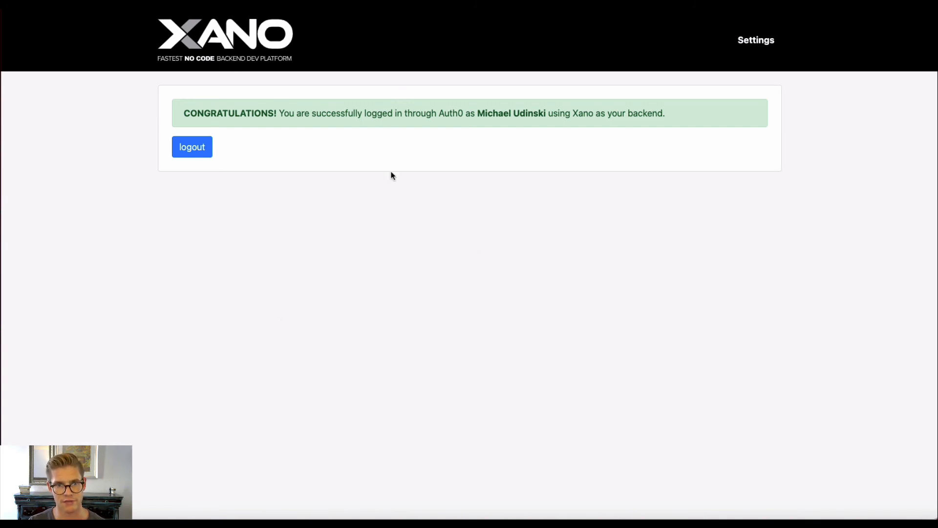
mouse_move(661, 248)
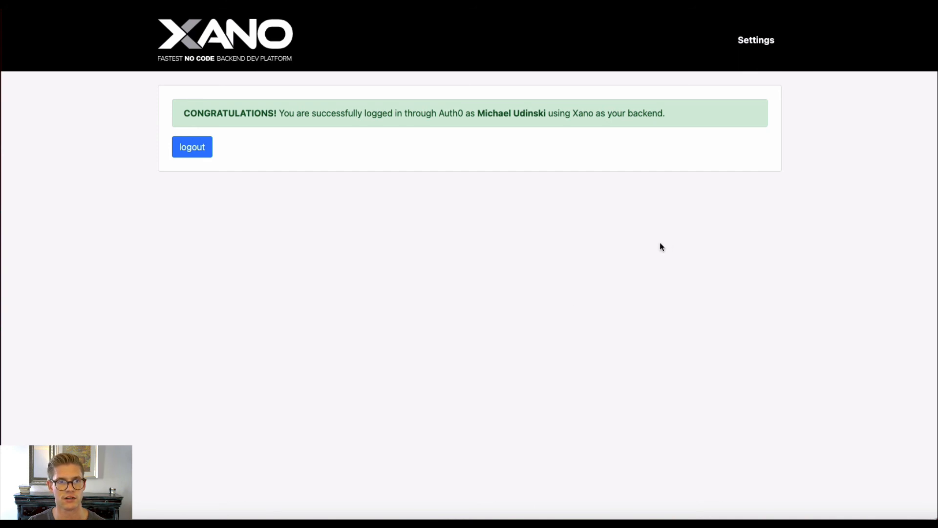
mouse_move(587, 265)
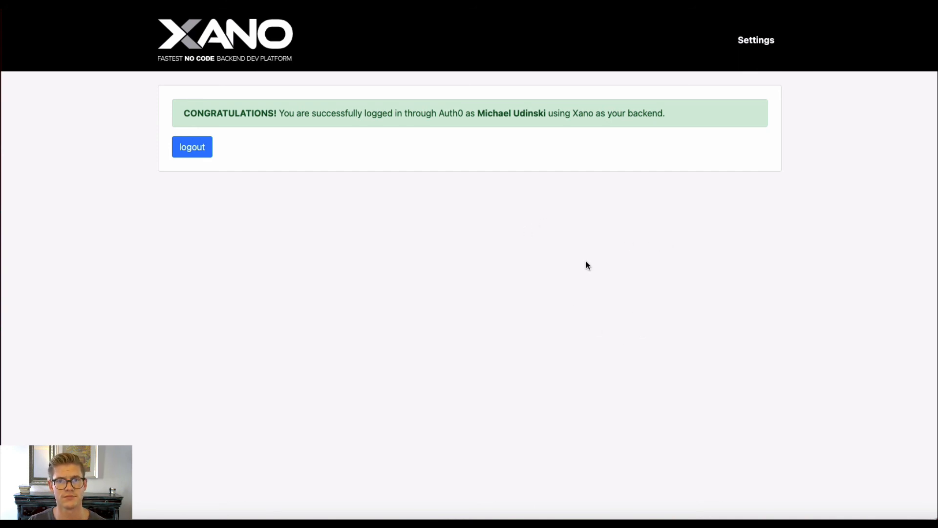